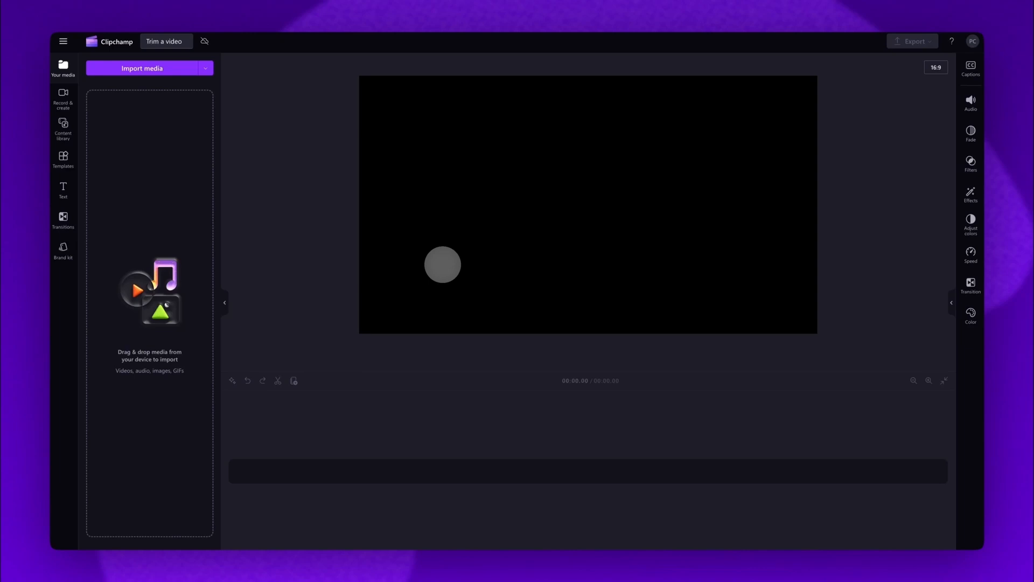
- Start importing media from the computer, opening the file picker on the Tutorial folder
{"action": "left_click", "coordinate": [141, 68]}
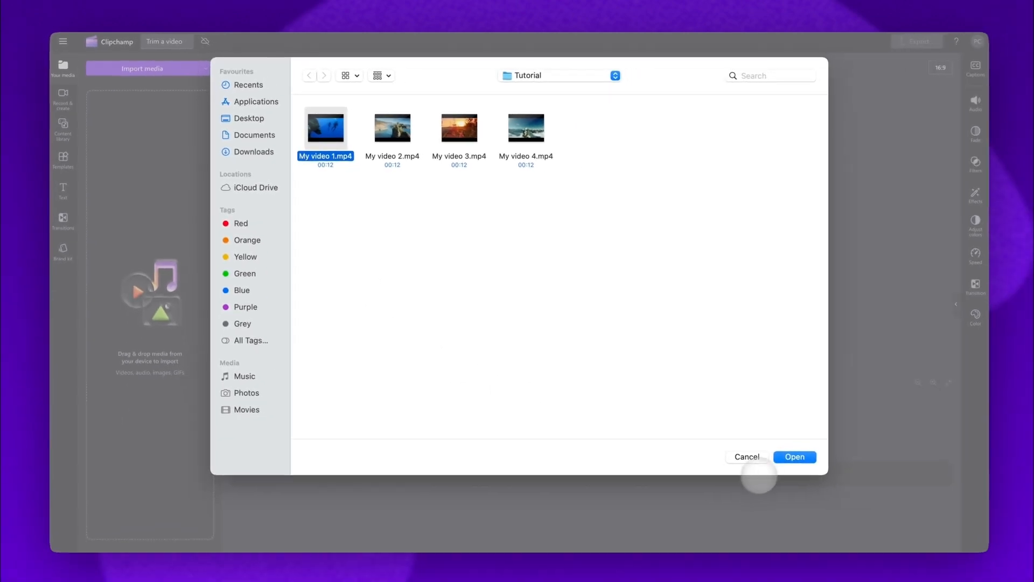
- Import My video 1.mp4 and place the diving clip on the timeline
{"action": "left_click", "coordinate": [794, 457]}
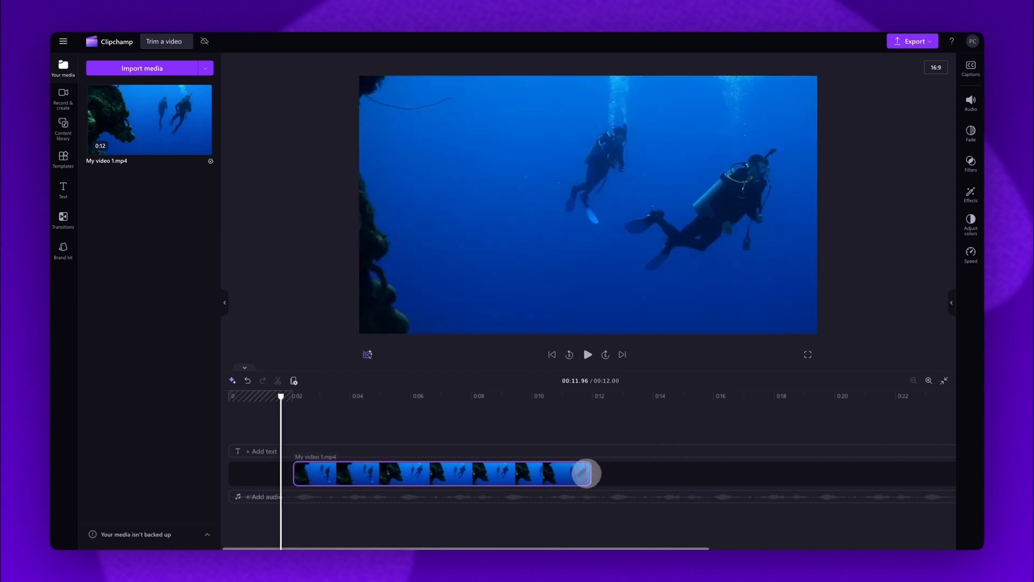
- Trim the diving clip's end so the project runs about 9 seconds, then clear the space before it
{"action": "left_click_drag", "start_coordinate": [586, 473], "coordinate": [497, 473]}
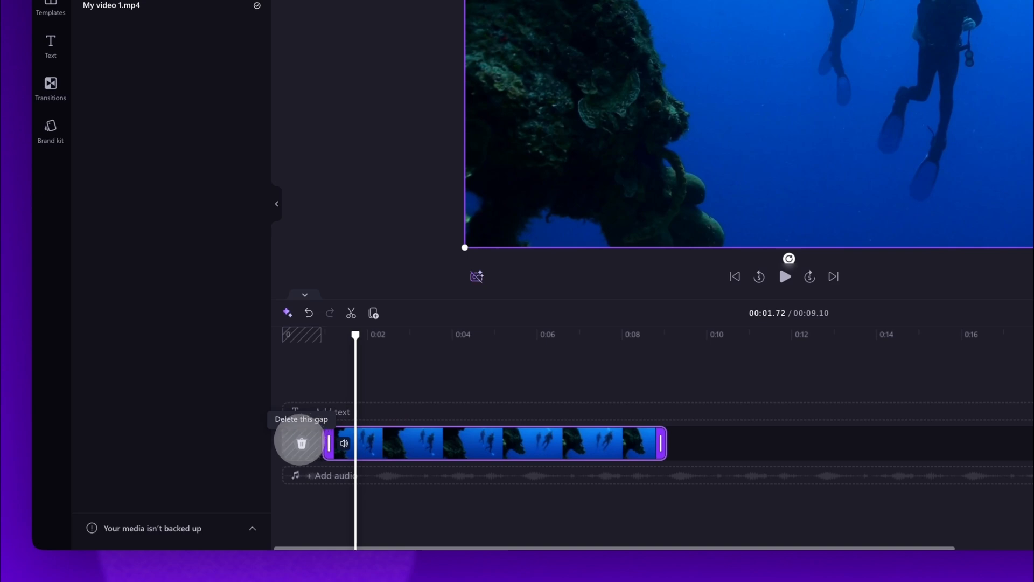
{"action": "left_click", "coordinate": [301, 443]}
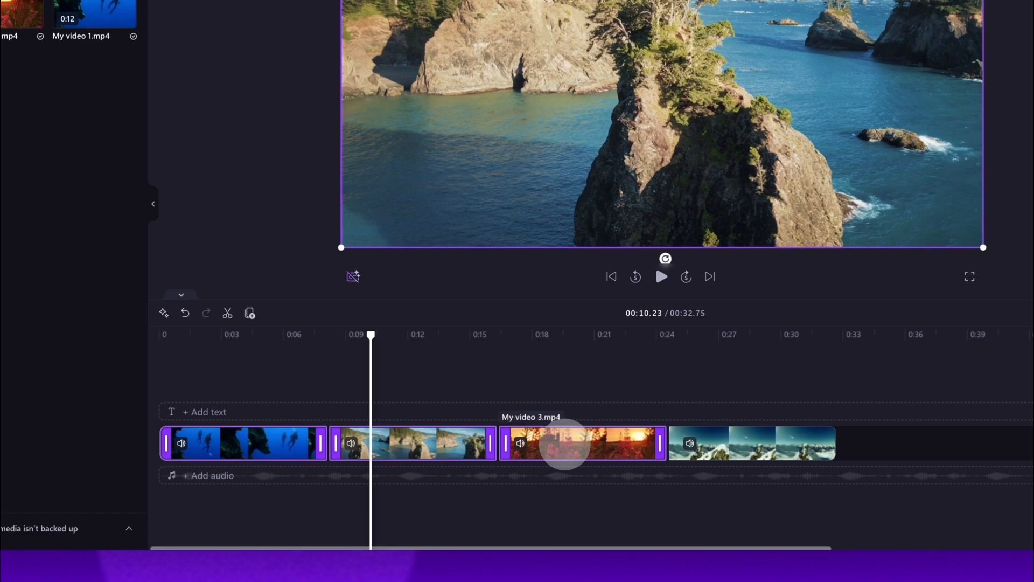
- Select the sunset clip and the next clip to trim them shorter, leaving gaps between clips
{"action": "left_click", "coordinate": [752, 443]}
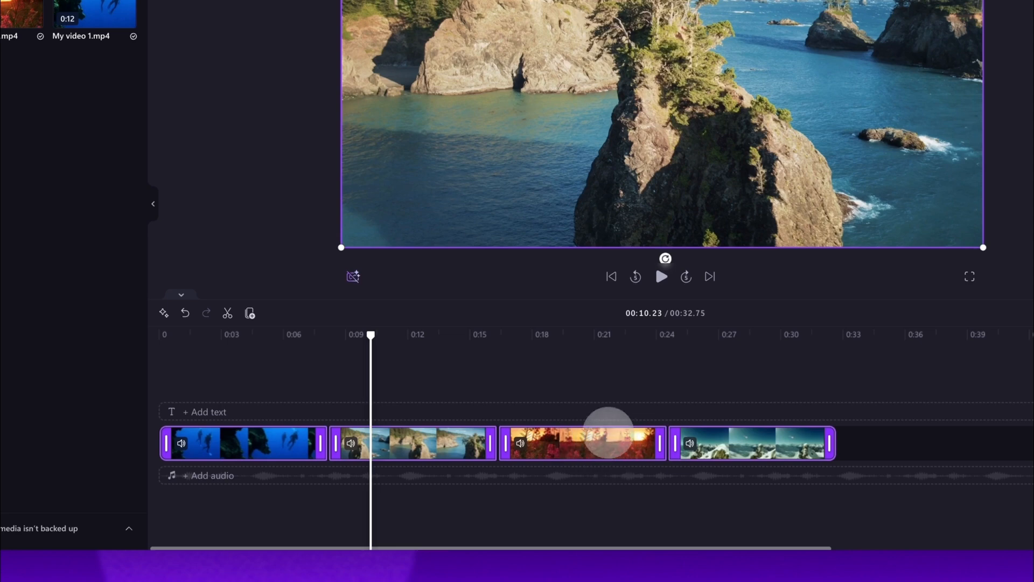
{"action": "left_click", "coordinate": [668, 435]}
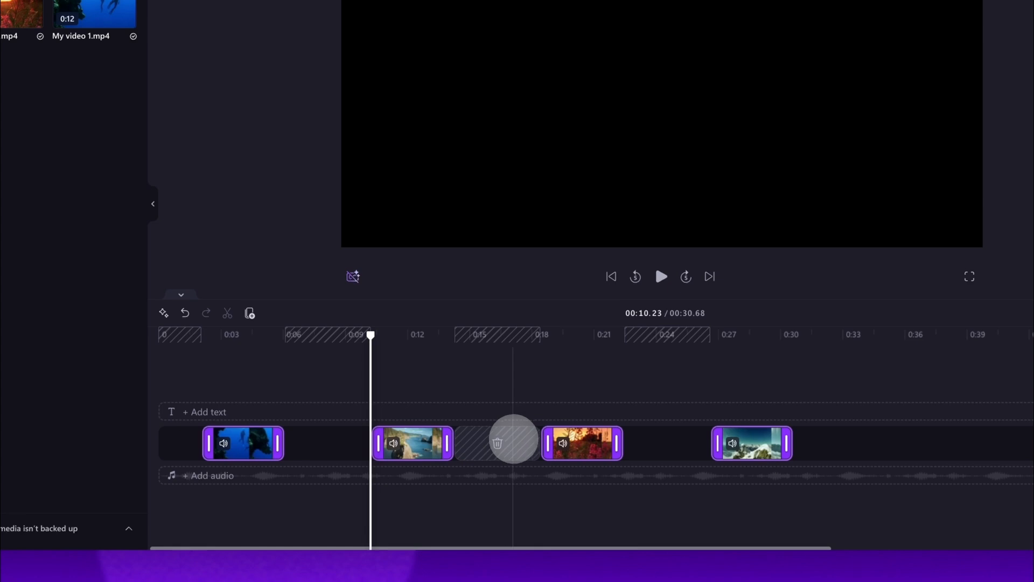
- Delete all visual gaps so the clips play back to back at 5.79 seconds total
{"action": "right_click", "coordinate": [512, 439]}
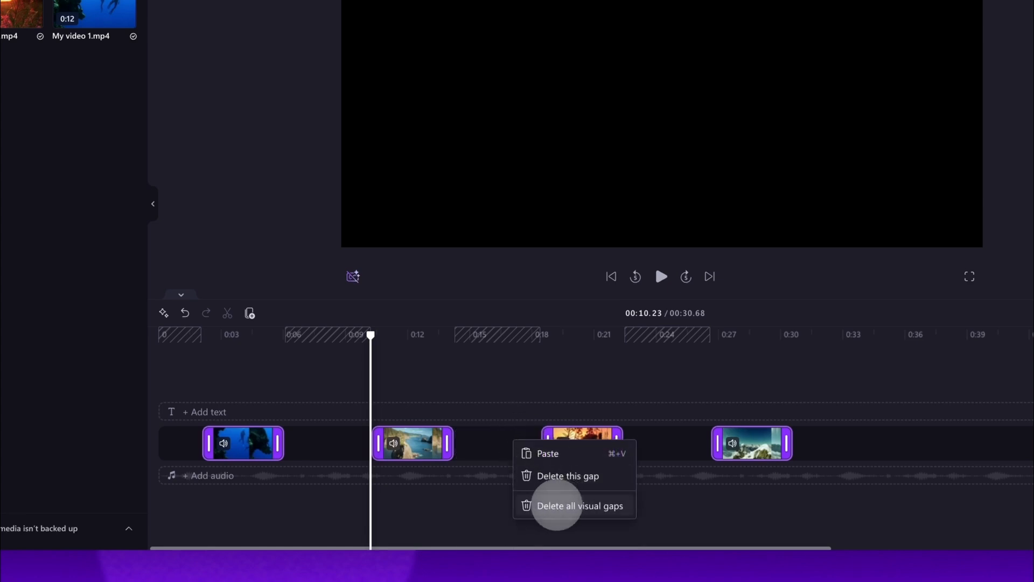
{"action": "left_click", "coordinate": [580, 505]}
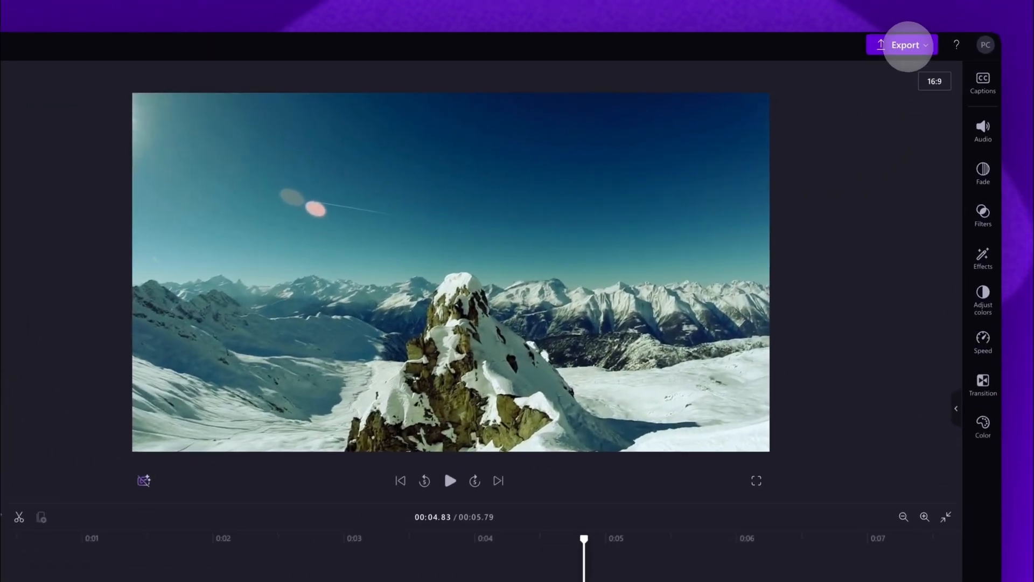
- Show the export video quality choices, 480p through 4K and GIF, for the 5.79-second project
{"action": "left_click", "coordinate": [905, 45]}
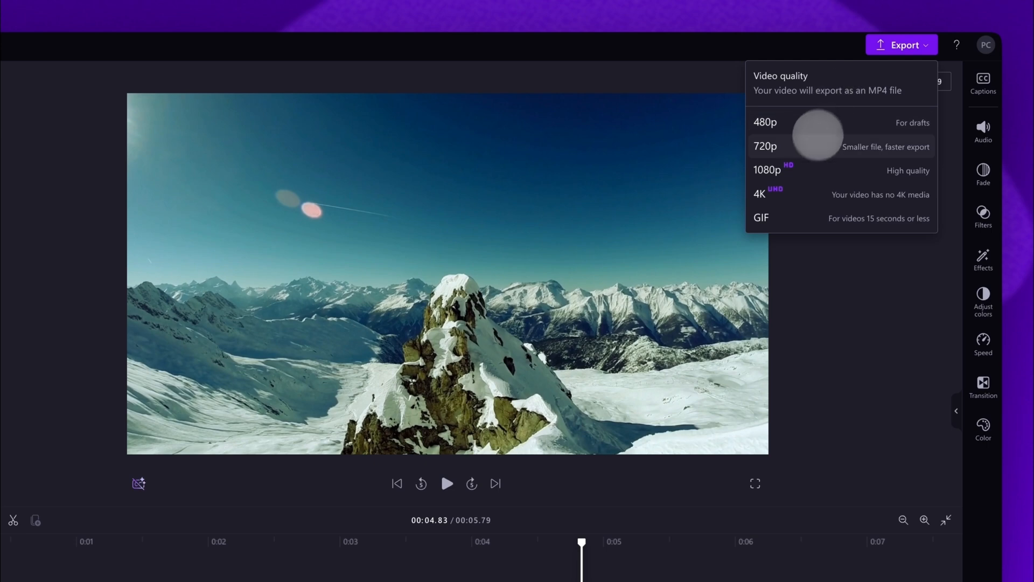